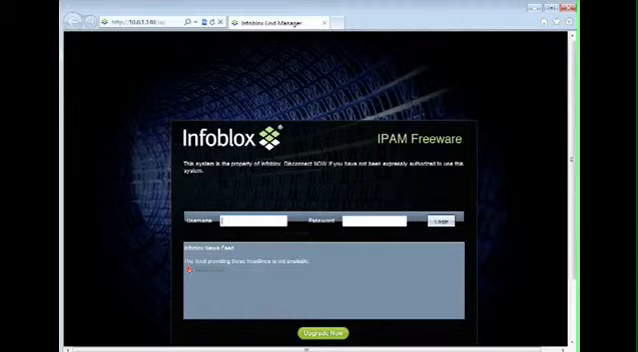
Enter 'admin' as the username on the login screen
{"action": "left_click", "coordinate": [260, 217]}
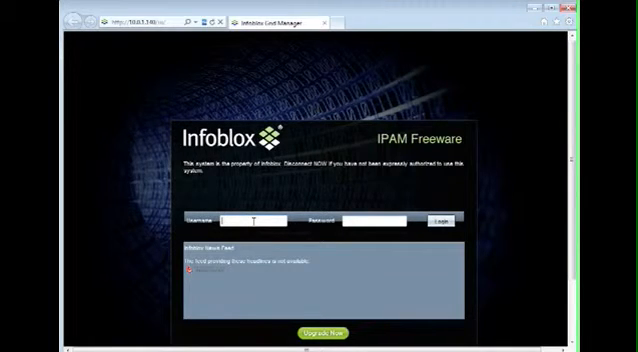
{"action": "type", "text": "admin"}
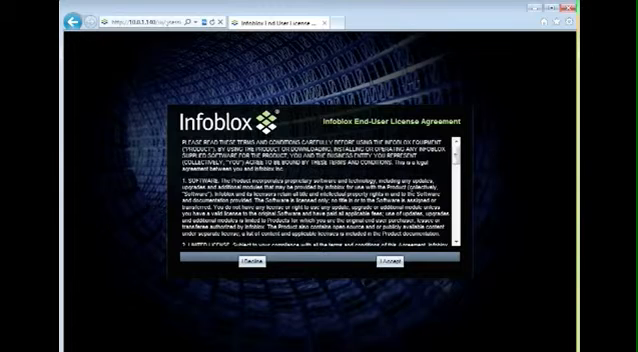
Scroll through the End-User License Agreement and accept it
{"action": "scroll", "scroll_direction": "down", "scroll_amount": 3}
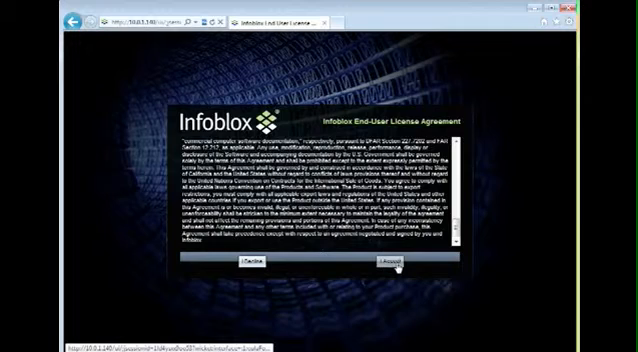
{"action": "left_click", "coordinate": [396, 268]}
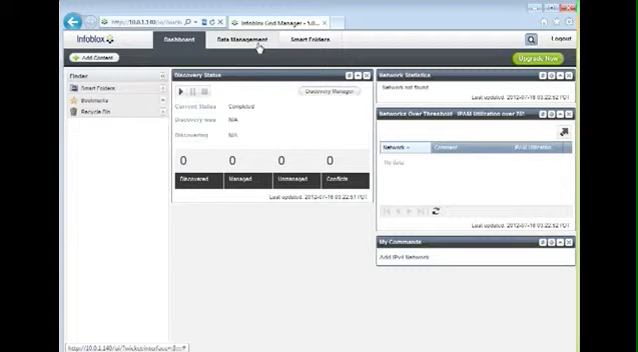
Open the Add Network Wizard from the Data Management tab
{"action": "left_click", "coordinate": [237, 40]}
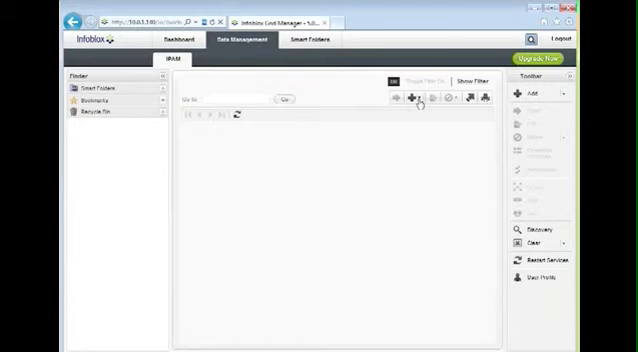
{"action": "left_click", "coordinate": [411, 95]}
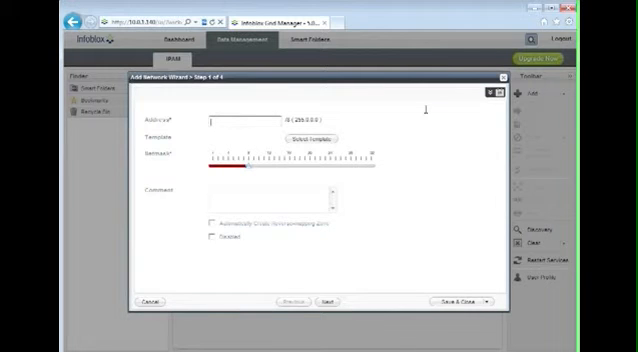
Create network 10.0.1.0 with netmask 24 and save it
{"action": "type", "text": "10.0"}
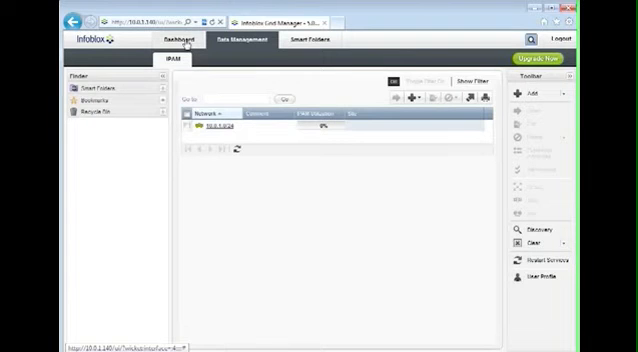
Open the Discovery Manager from the Dashboard tab
{"action": "left_click", "coordinate": [157, 42]}
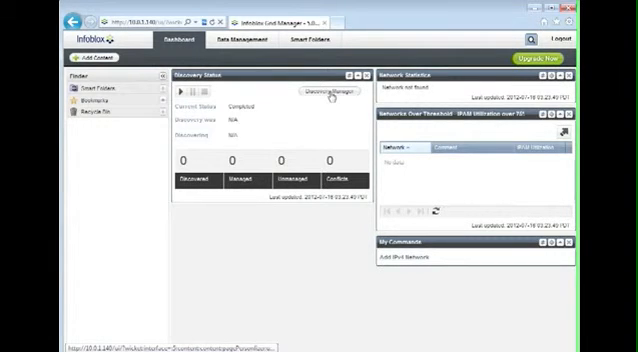
{"action": "left_click", "coordinate": [311, 92]}
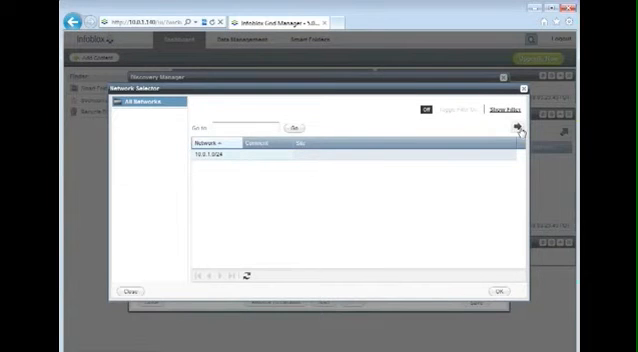
Add 10.0.1.0/24 to discovery, start it, and close Discovery Manager
{"action": "left_click", "coordinate": [494, 291]}
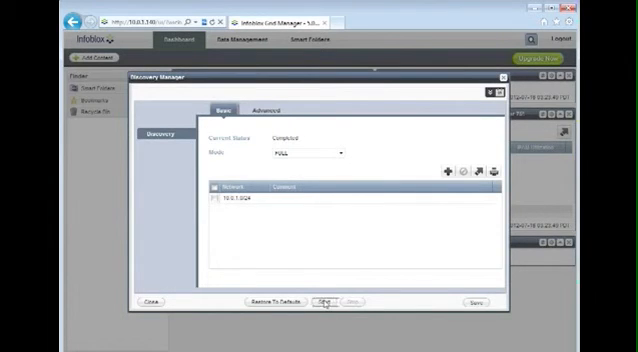
{"action": "left_click", "coordinate": [326, 303]}
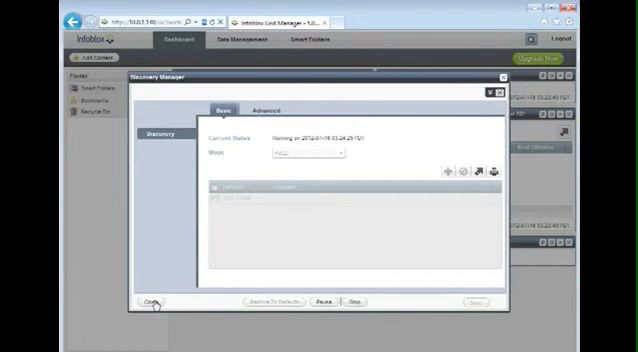
{"action": "left_click", "coordinate": [129, 302]}
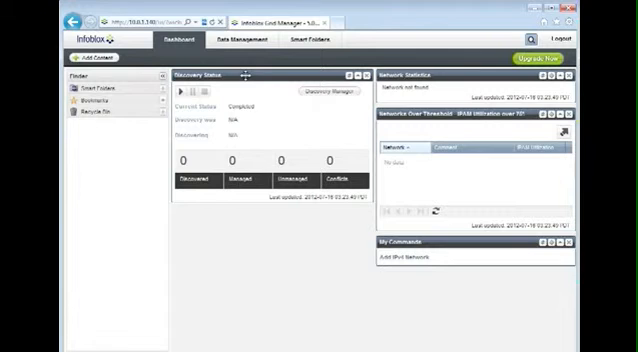
{"action": "mouse_move", "coordinate": [280, 77]}
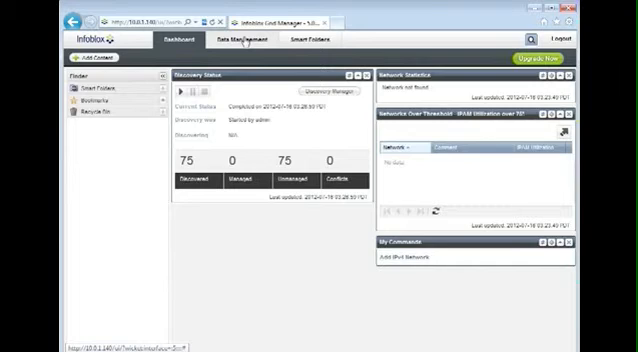
Open network 10.0.1.0/24 from the Data Management network list
{"action": "left_click", "coordinate": [236, 40]}
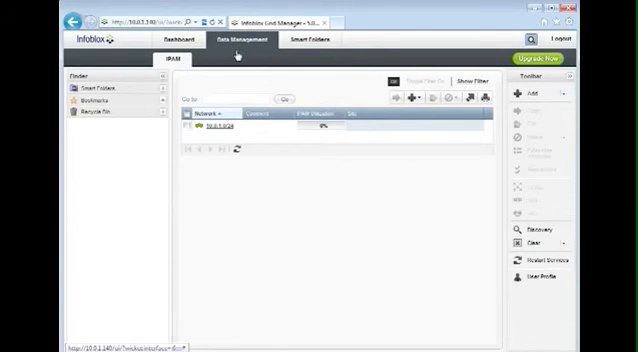
{"action": "left_click", "coordinate": [222, 132]}
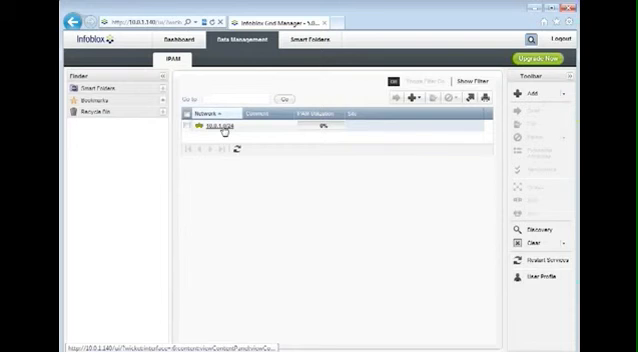